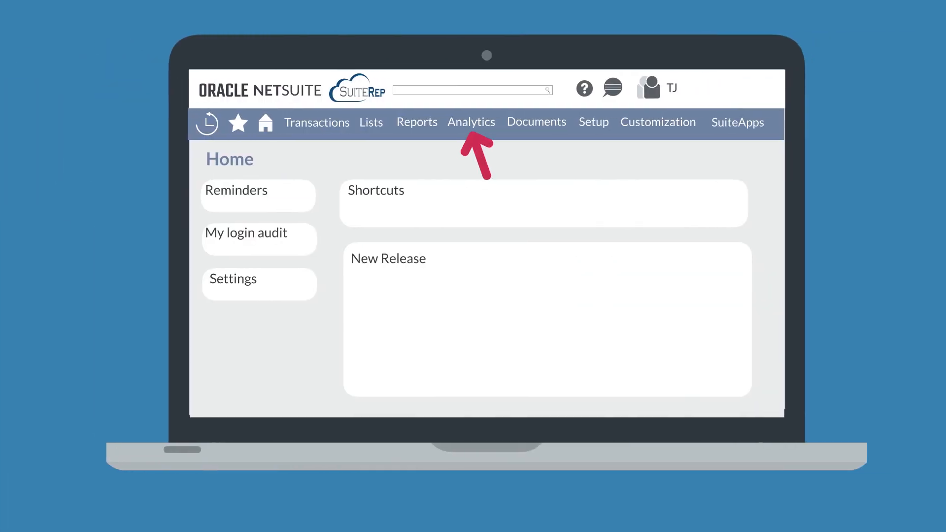
# - Go from the home dashboard to the Analytics page listing template workbooks and datasets
pyautogui.click(471, 122)
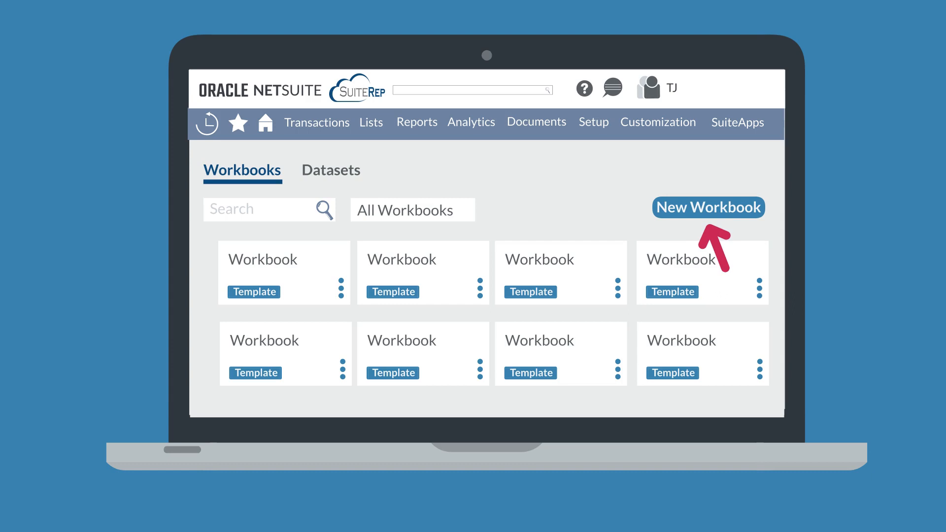
# - Return to Home, then bring up the Reports page with recent reports and categorized report links
pyautogui.click(330, 170)
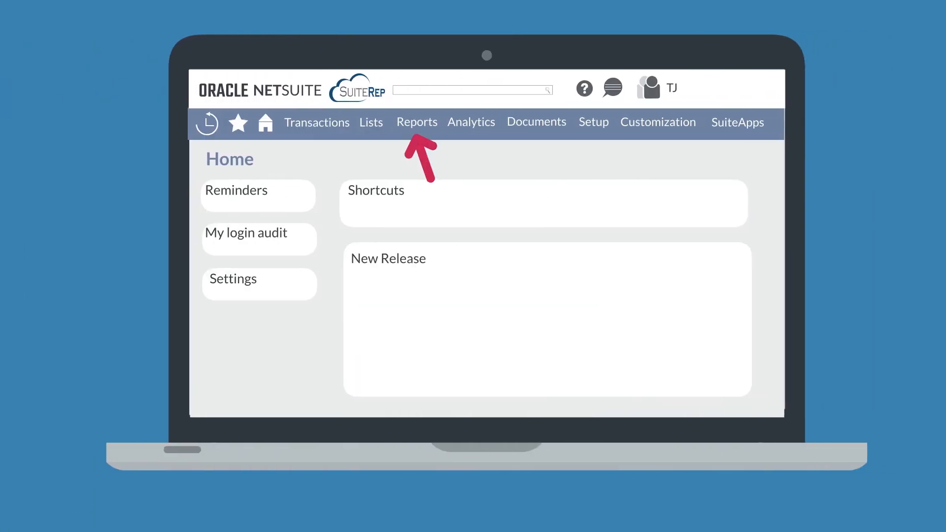
pyautogui.click(416, 122)
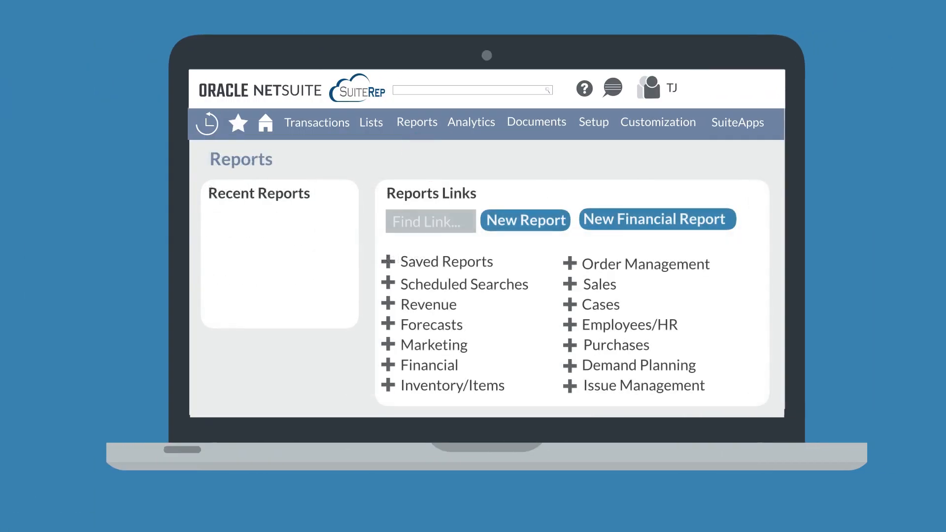